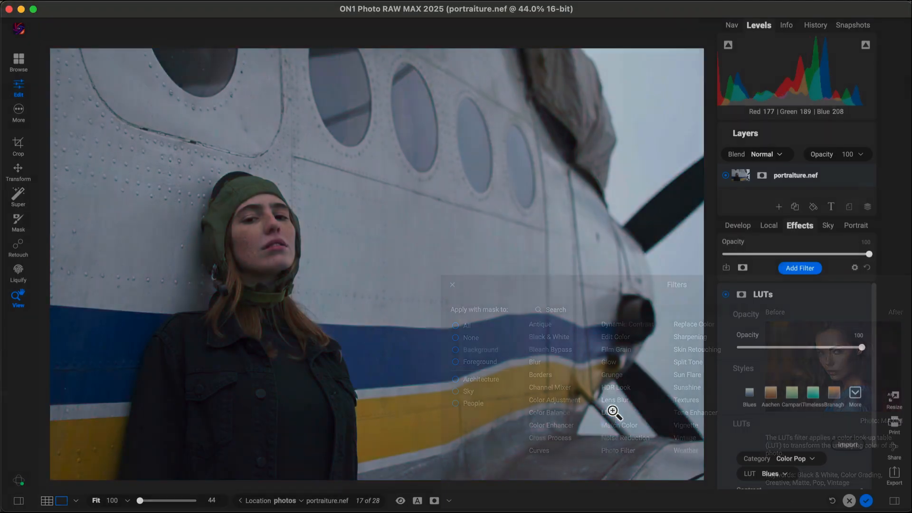
Apply a LUT style to the portrait of the woman beside the airplane
click(799, 268)
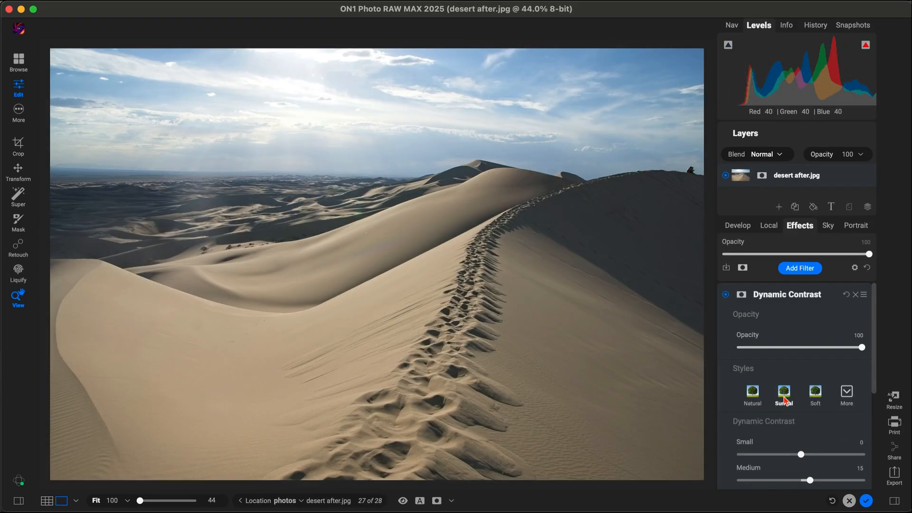
Apply the Surreal Dynamic Contrast style to the desert dune photo
click(783, 394)
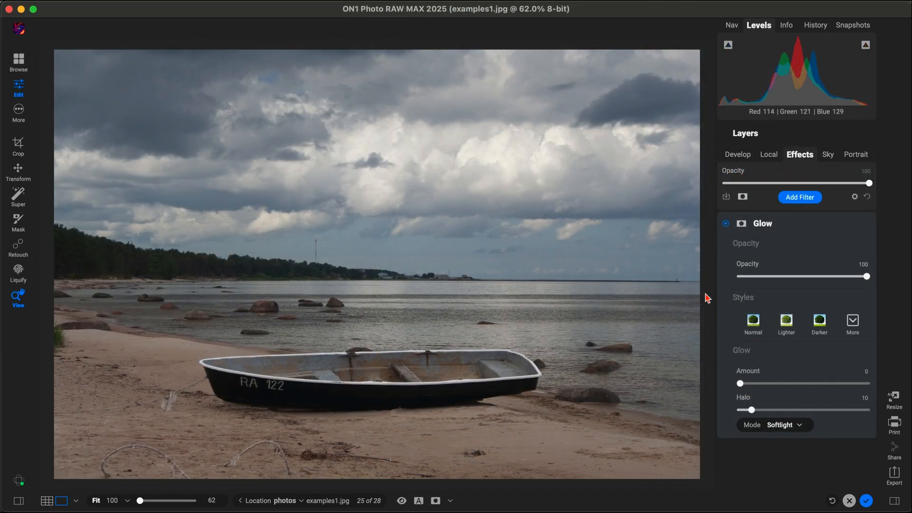
Apply a Glow style thumbnail to the beach photo with the rowboat
click(819, 321)
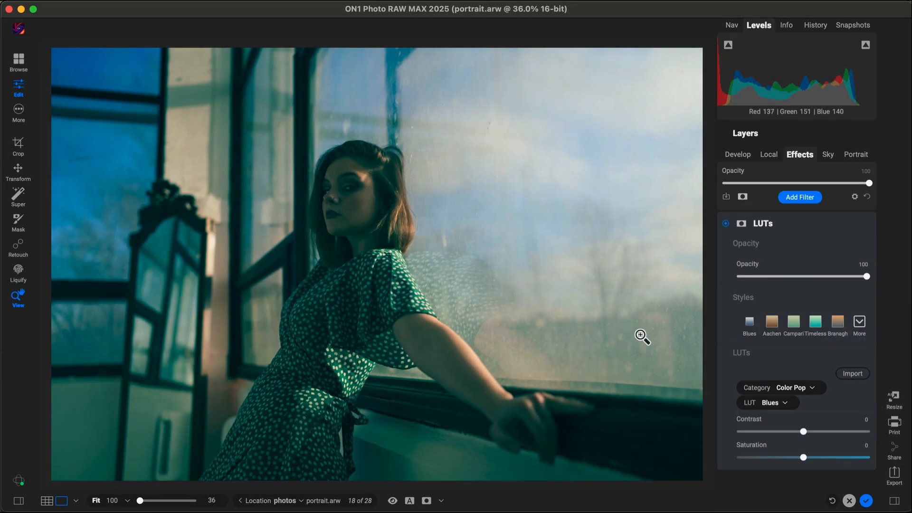
Apply the Aachen LUT look, then the Timeless look and a further LUT style to the window portrait
click(772, 322)
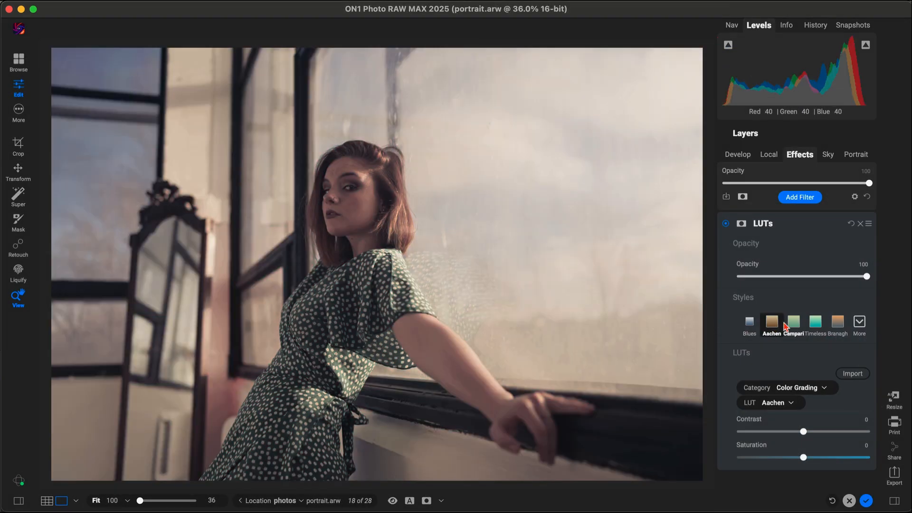
click(815, 322)
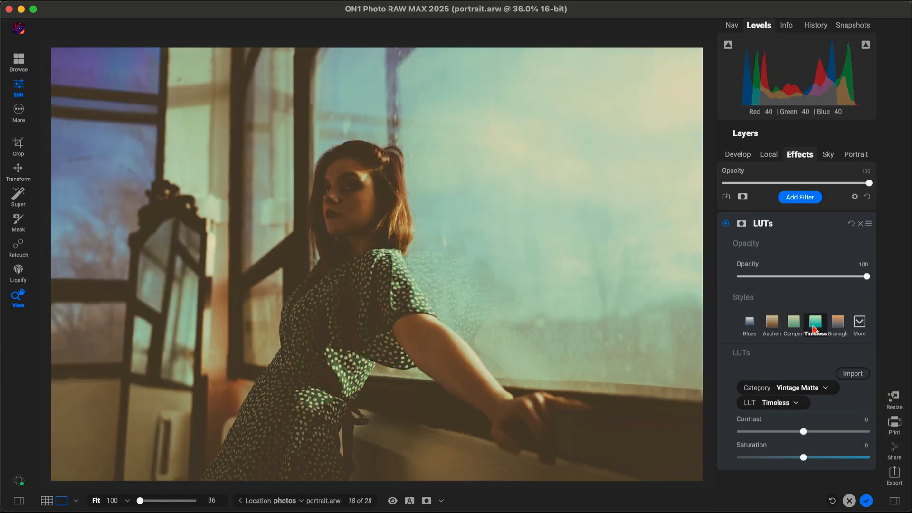
click(837, 323)
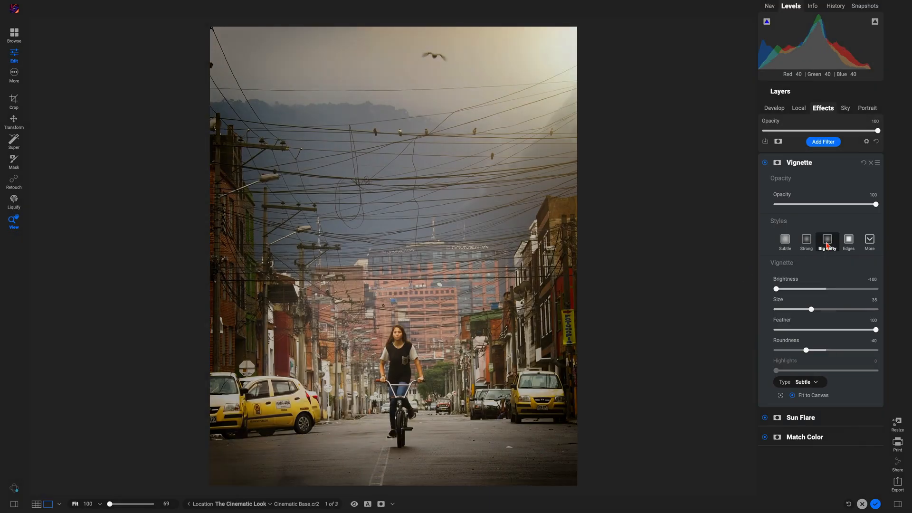
Apply the Big Softy vignette style to the street photo with the cyclist
click(822, 141)
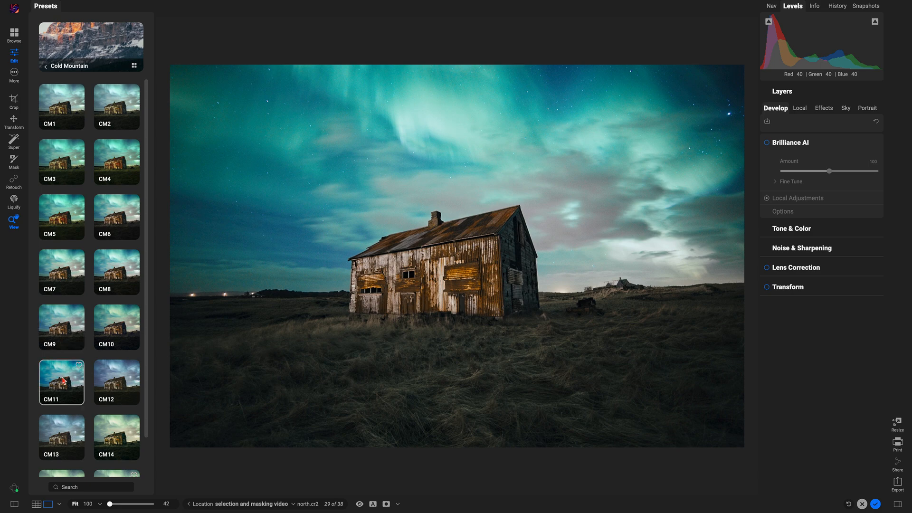
Apply the Cold Mountain CM12 preset, then CM10 and another preset to the aurora barn photo
click(116, 382)
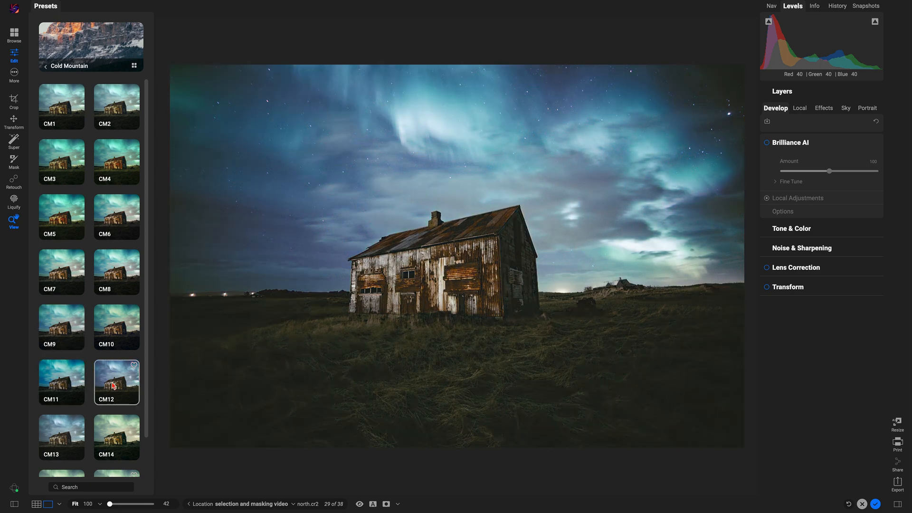
click(116, 327)
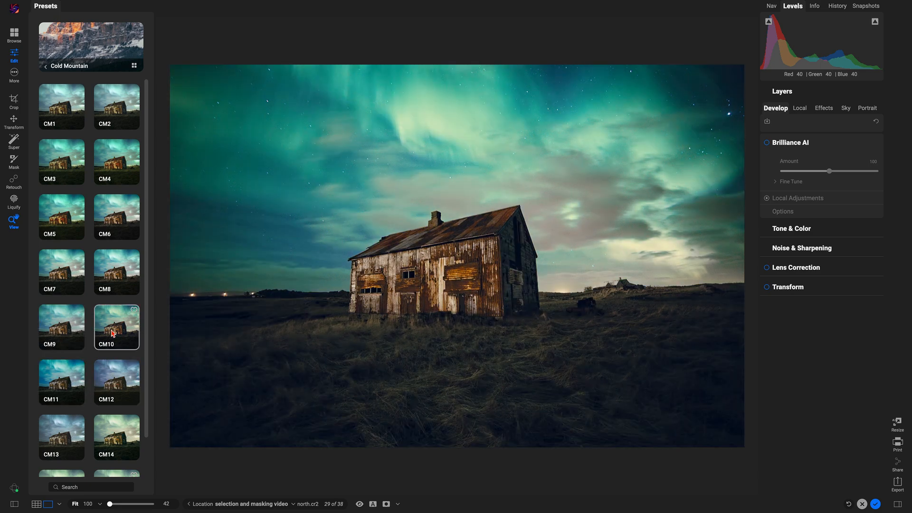
click(116, 273)
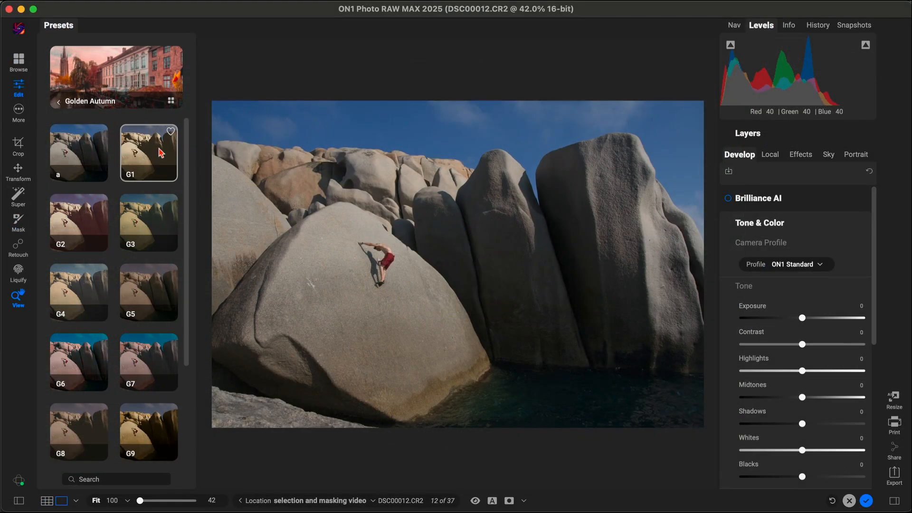
Apply the Golden Autumn G2 preset, then the cooler G3 preset to the climbing photo
click(79, 223)
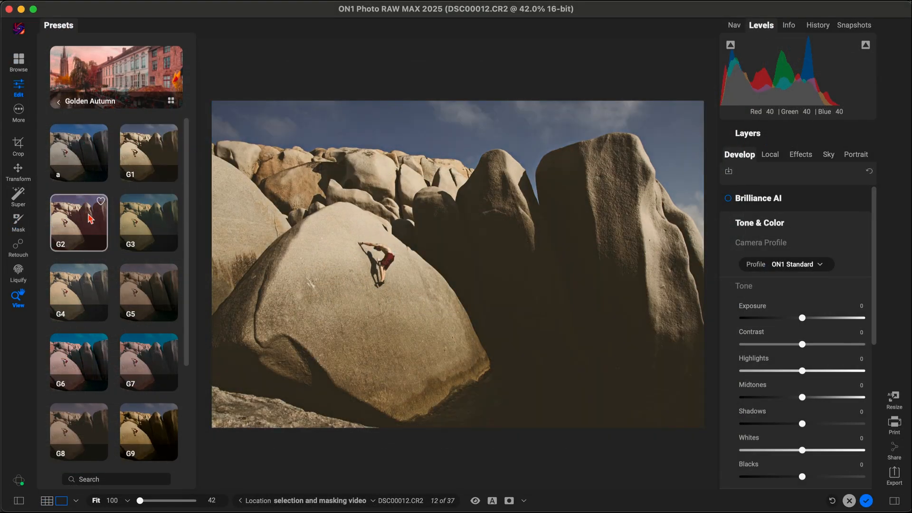
click(148, 223)
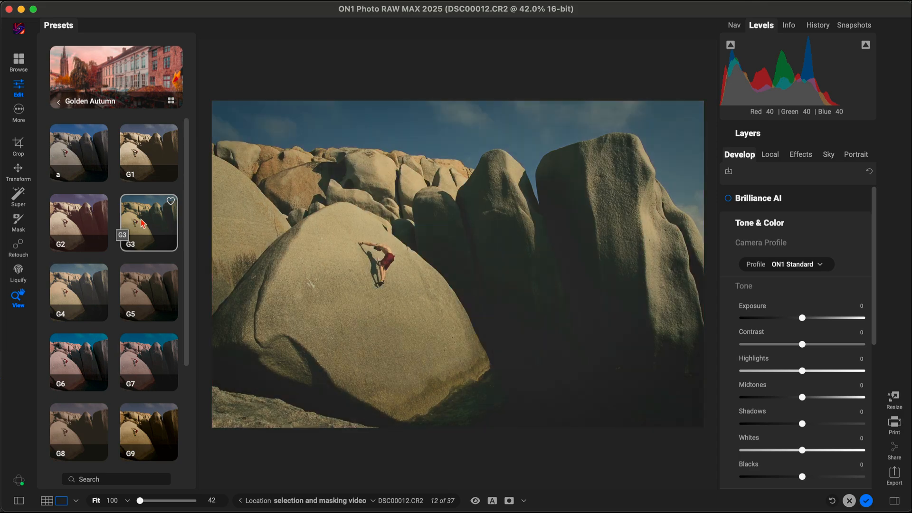